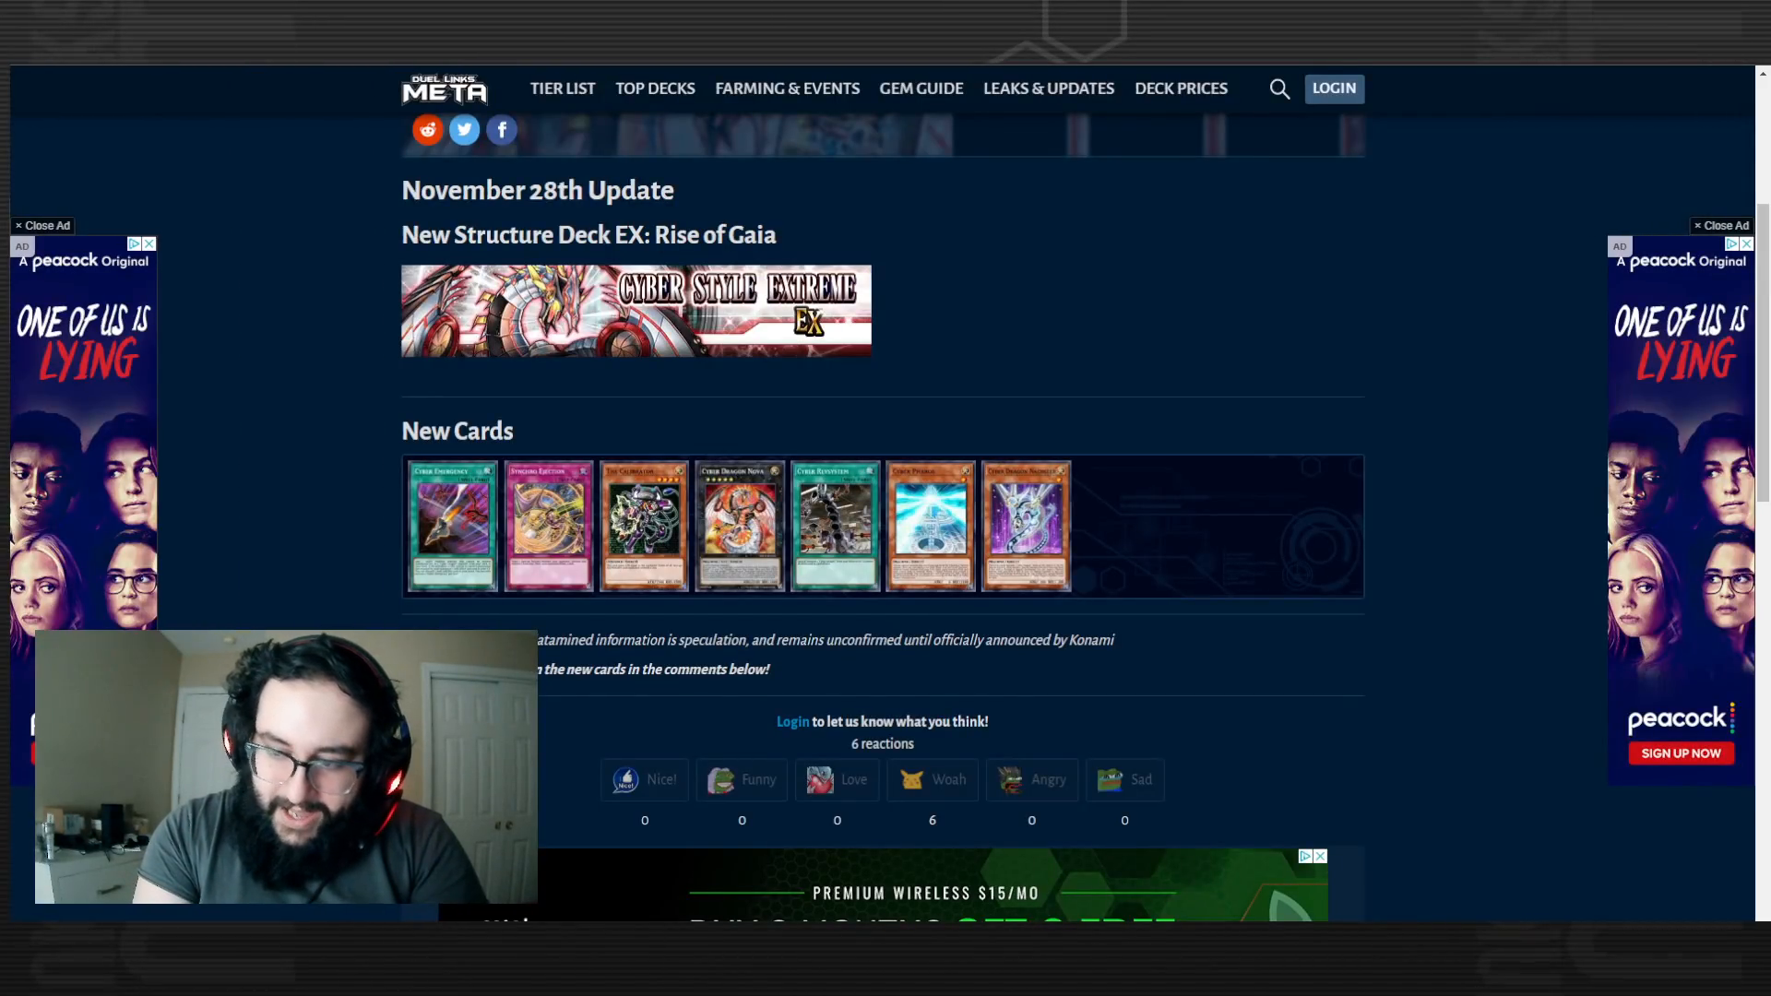
Scroll down the leaks page to the New Cards row showing Synchro Ejection.
{"action": "scroll", "scroll_direction": "down", "scroll_amount": 3}
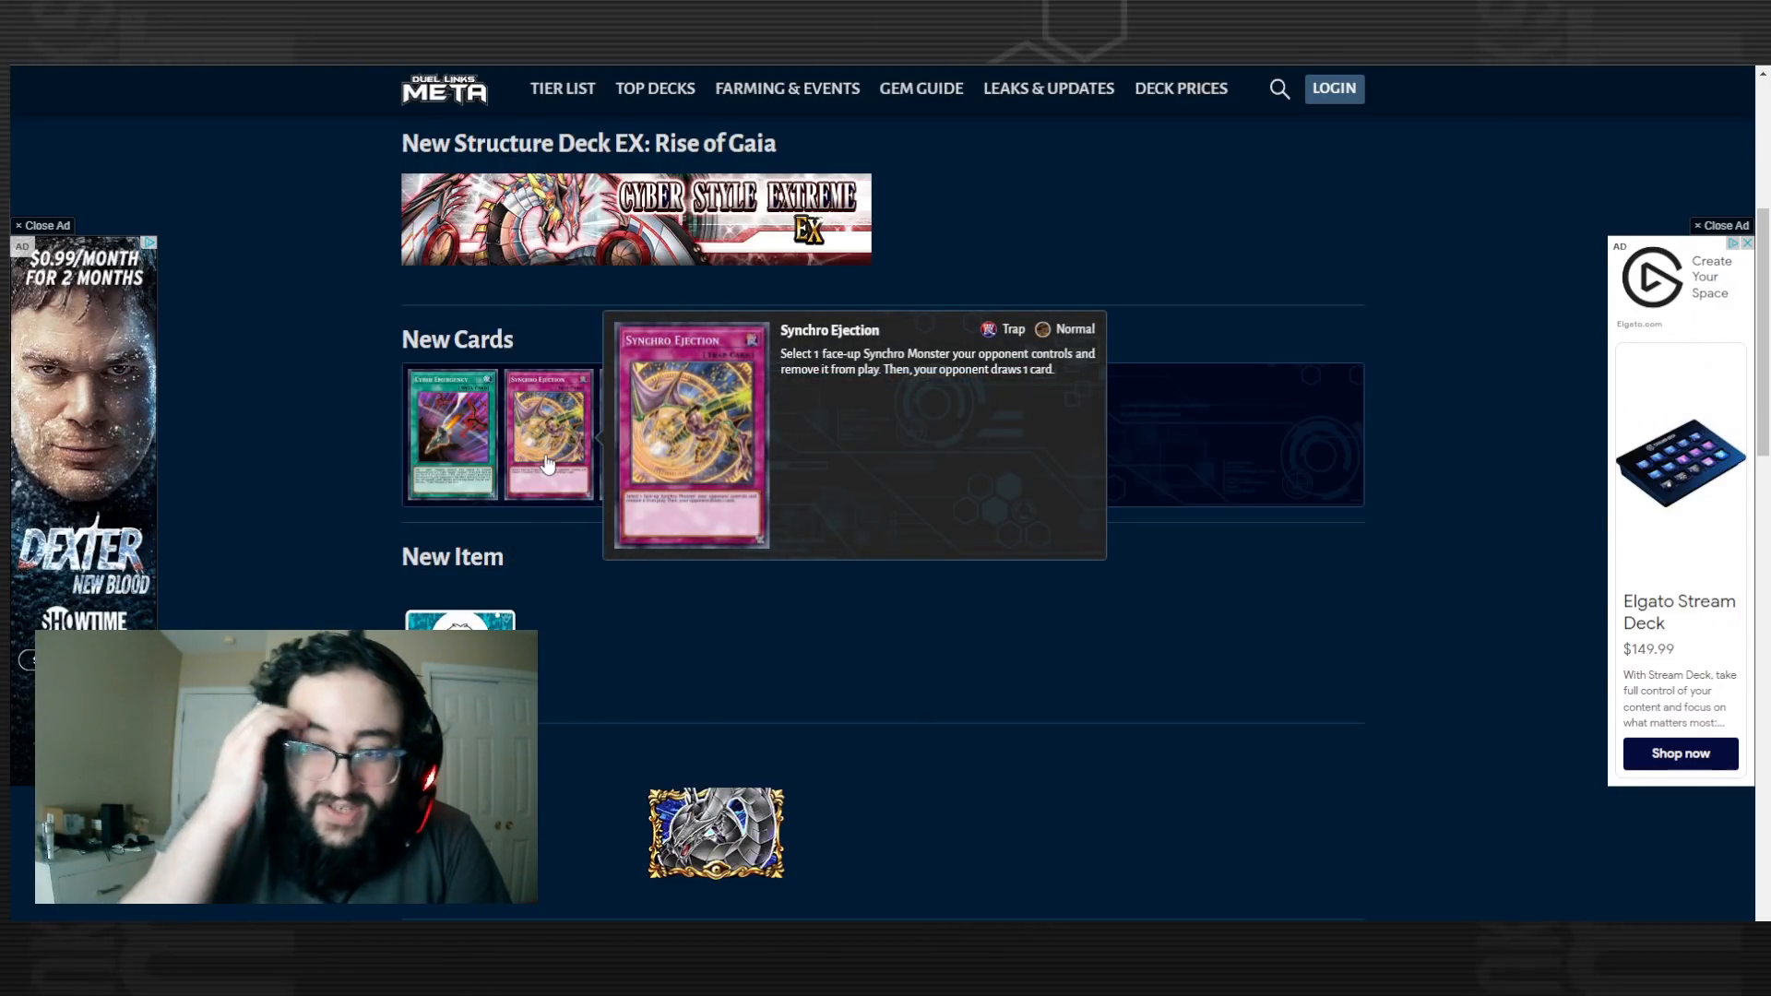
{"action": "mouse_move", "coordinate": [738, 434]}
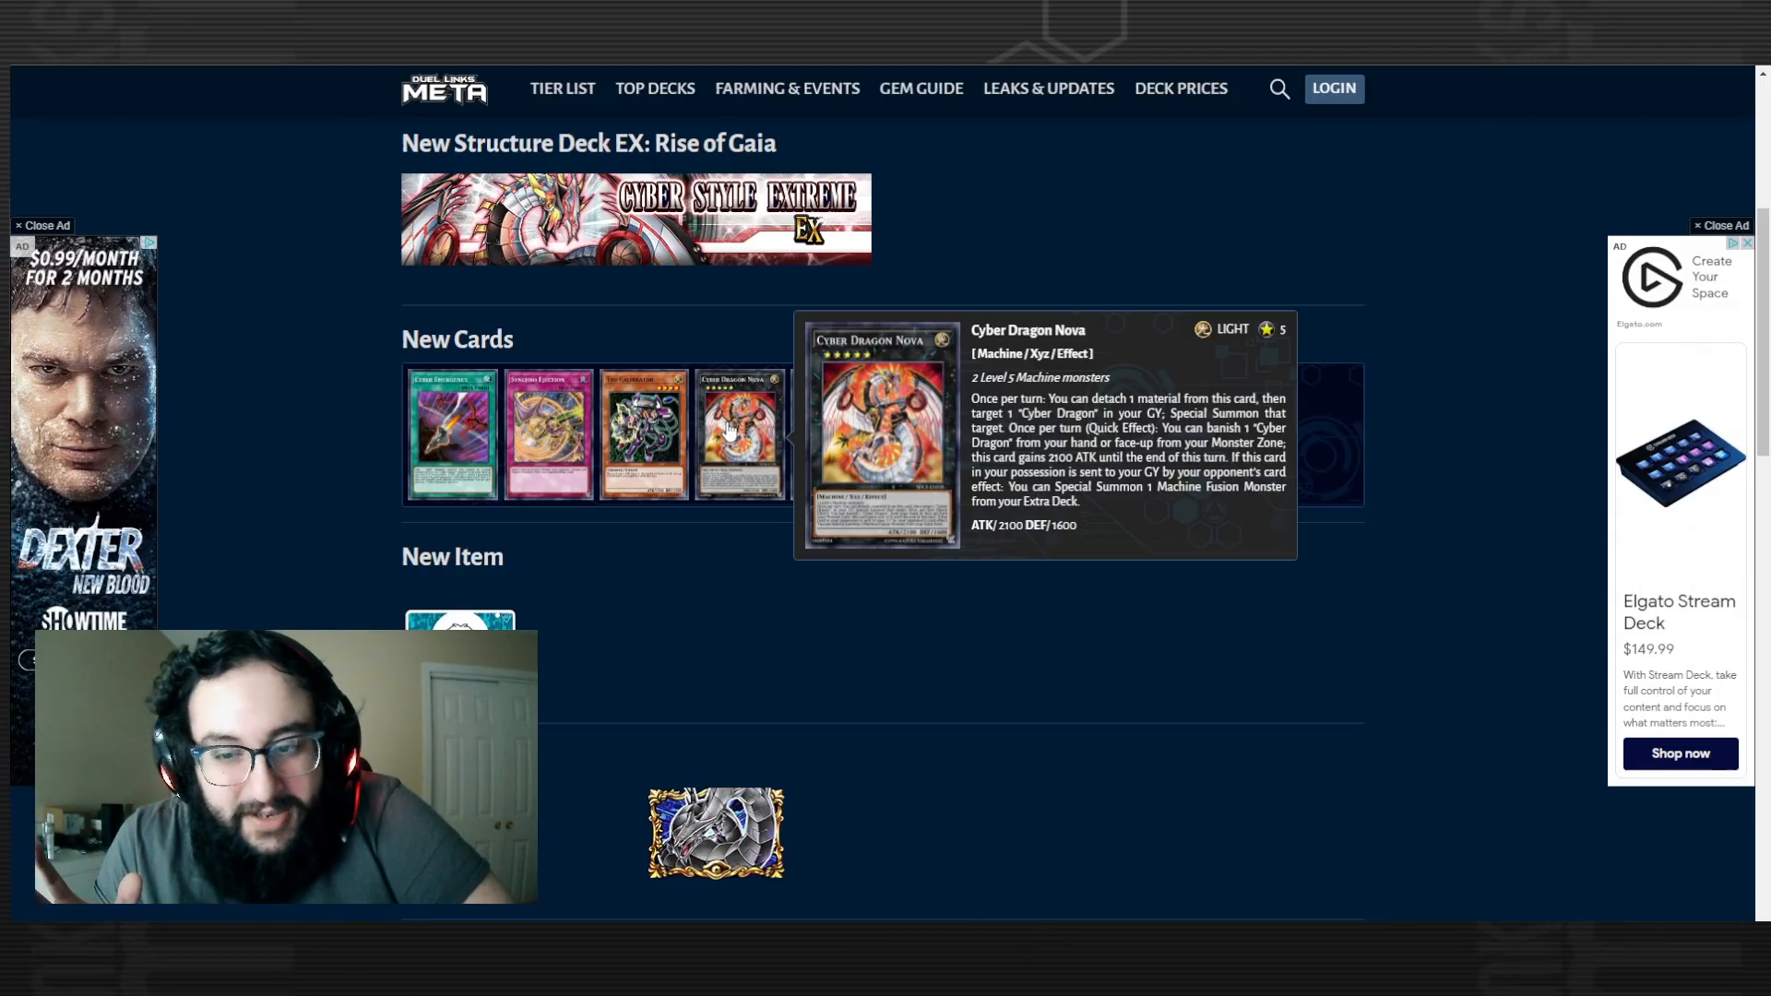
Search for 'cyber dragon in' to look up Cyber Dragon Infinity.
{"action": "type", "text": "cyber dragon in"}
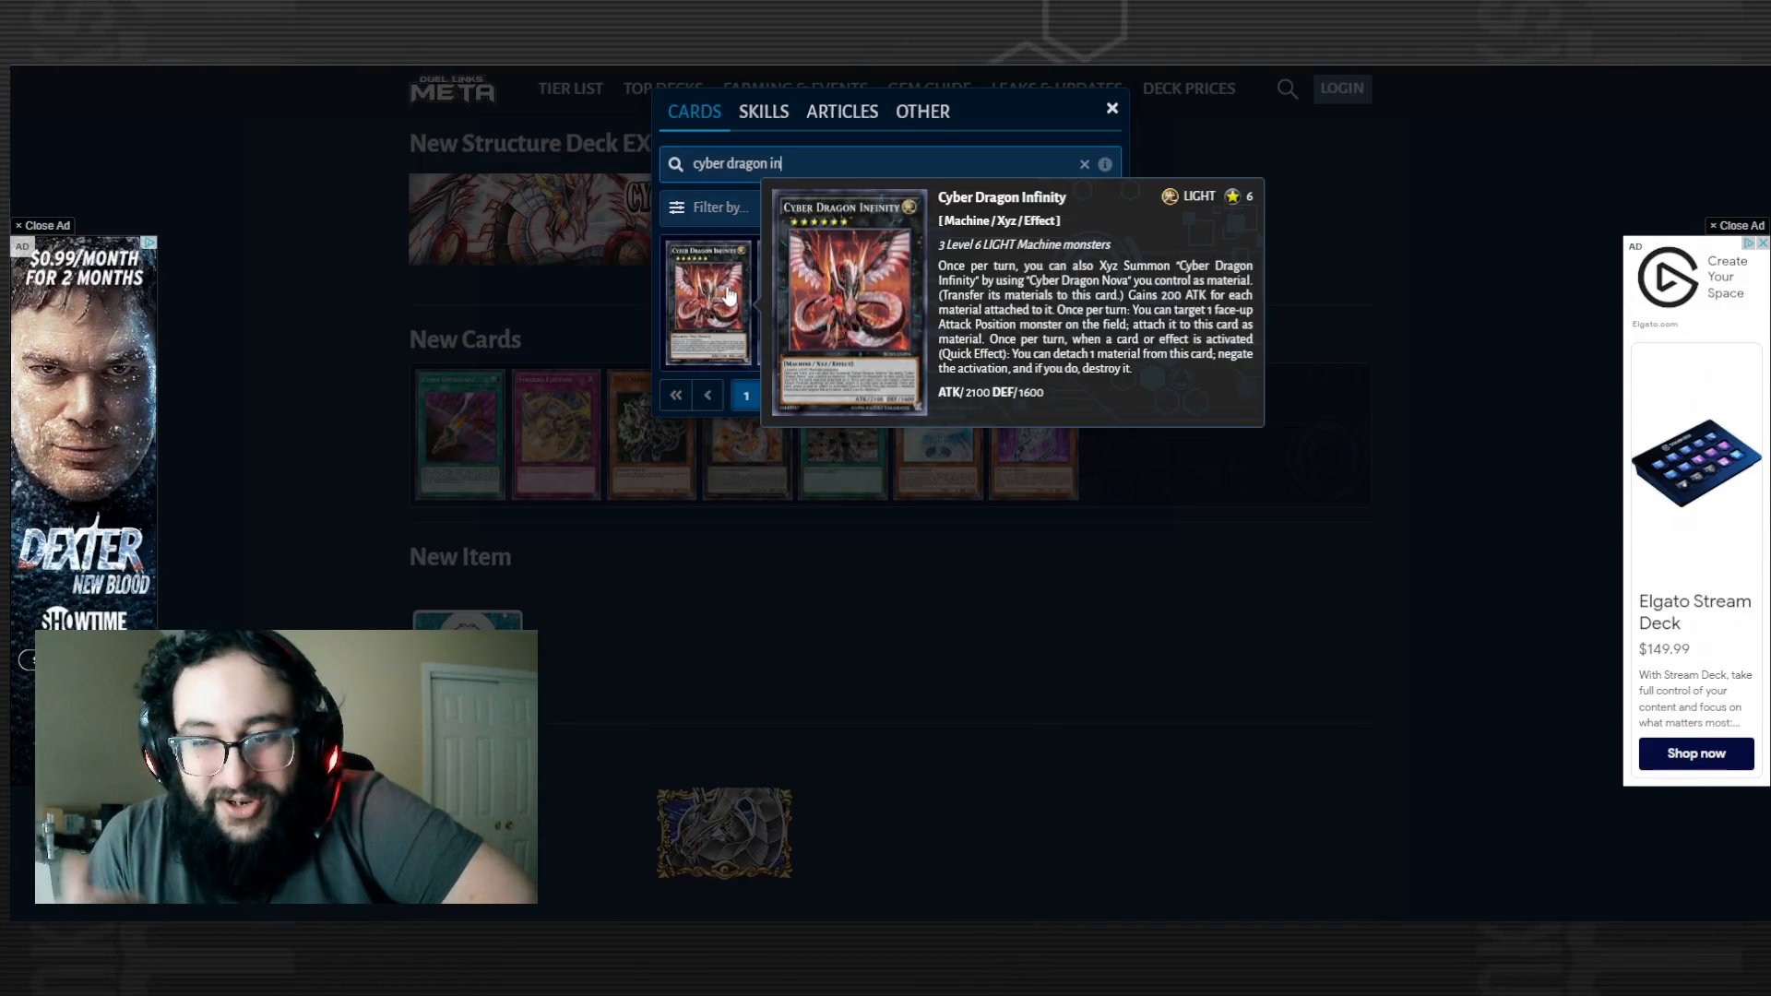
Select the search result to show Cyber Dragon Infinity's tooltip, ATK 2100 / DEF 1600.
{"action": "left_click", "coordinate": [1111, 109]}
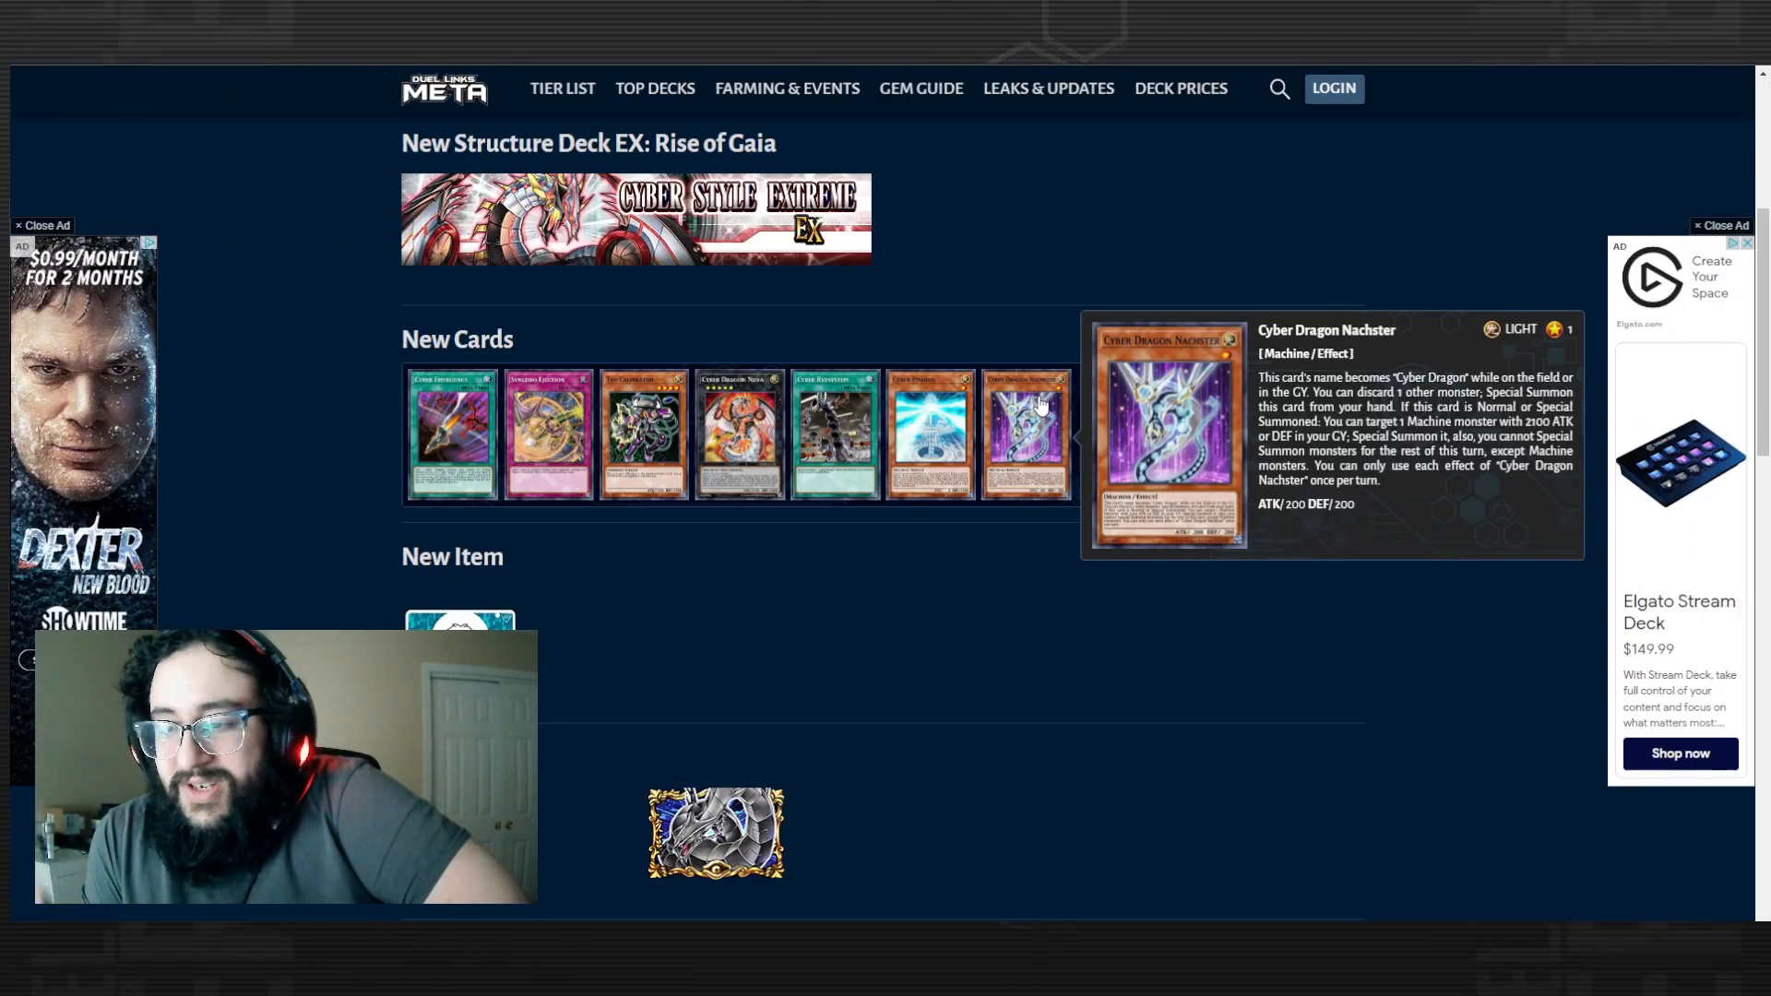